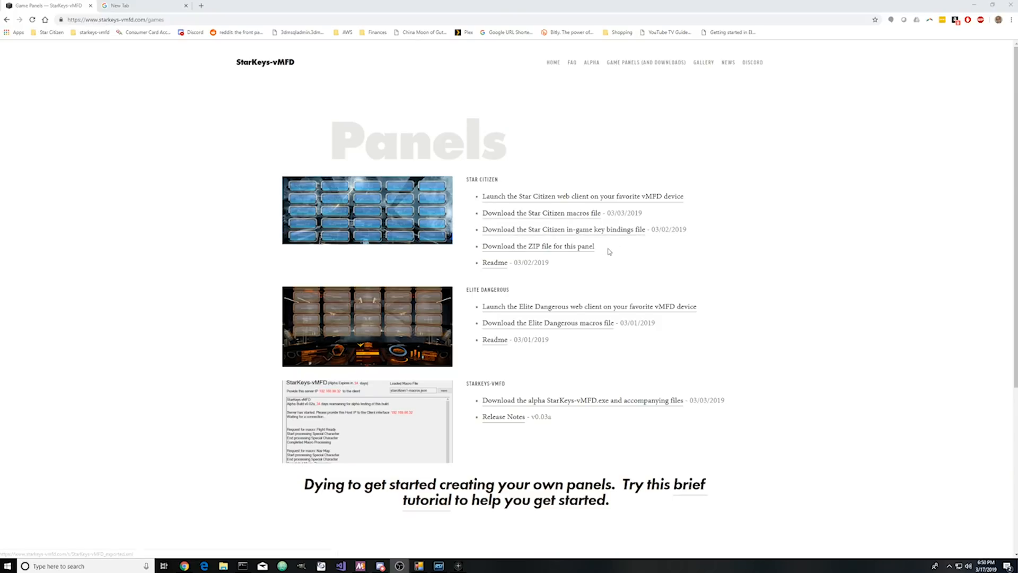
Download the Star Citizen panel ZIP from the Panels page and open it from the download bar.
left_click_drag(559, 246, 594, 246)
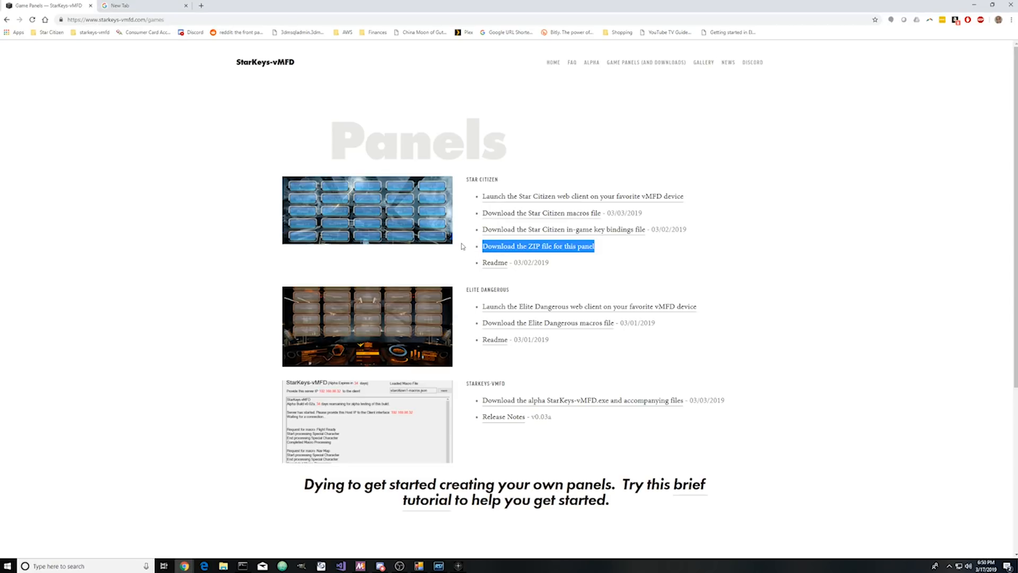
mouse_move(461, 247)
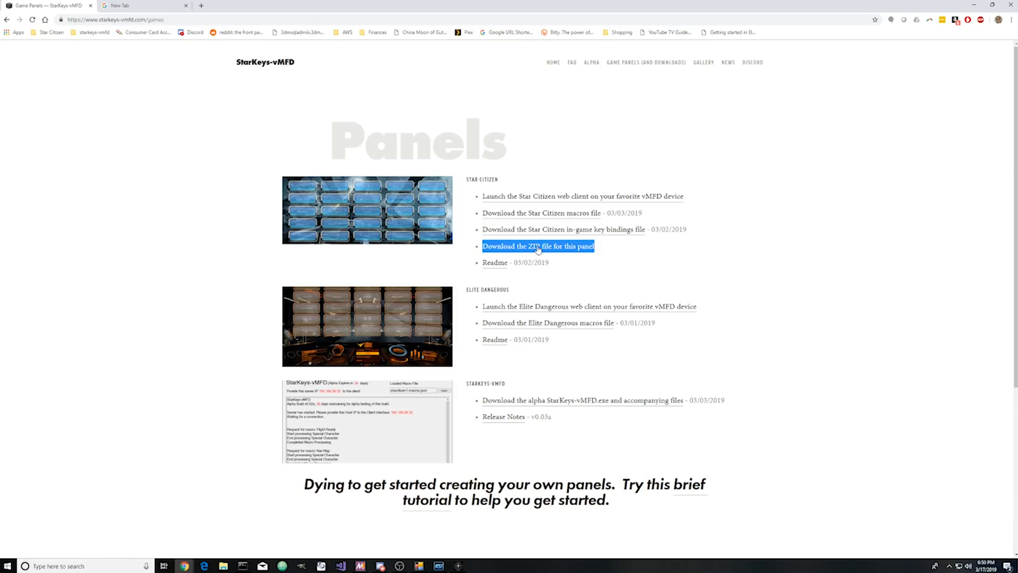
left_click(539, 246)
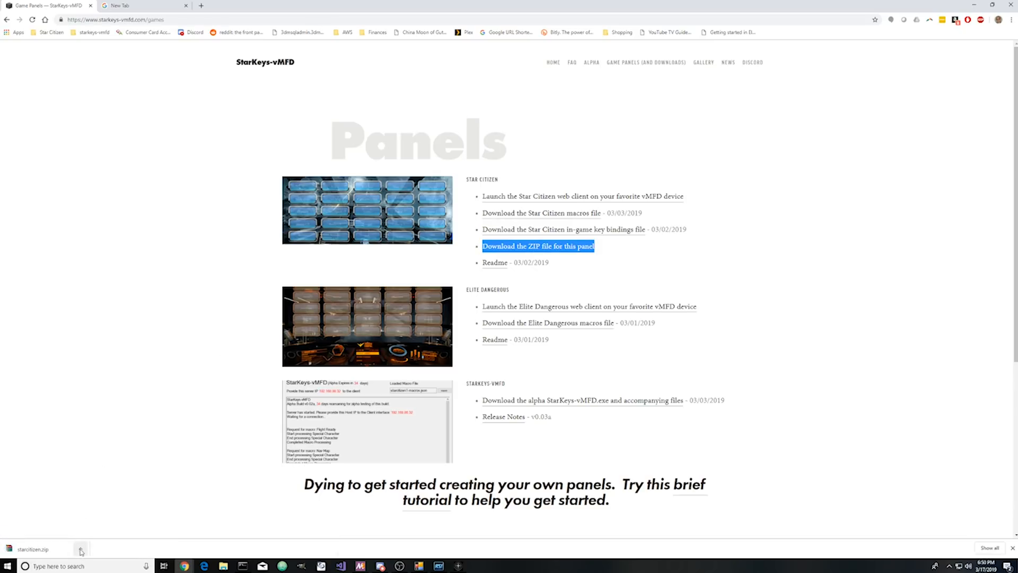
left_click(80, 548)
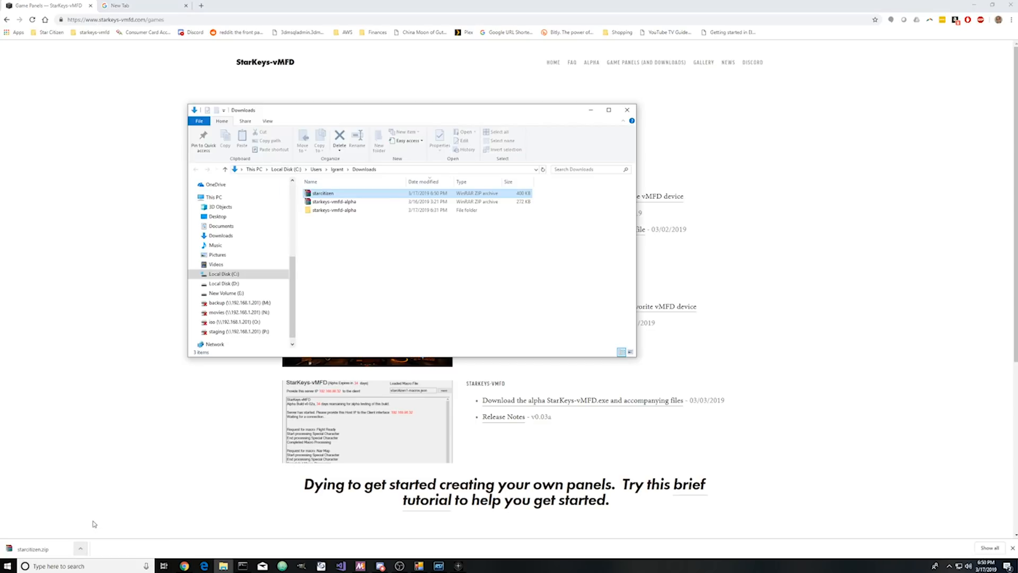
Extract starcitizen.zip in Downloads to a starcitizen\ folder.
left_click(323, 193)
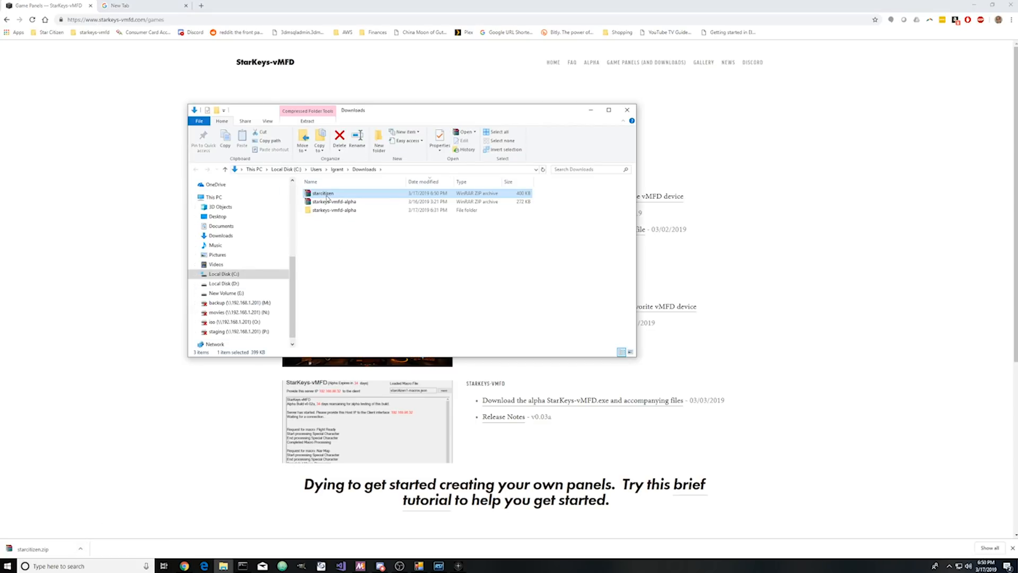
right_click(323, 193)
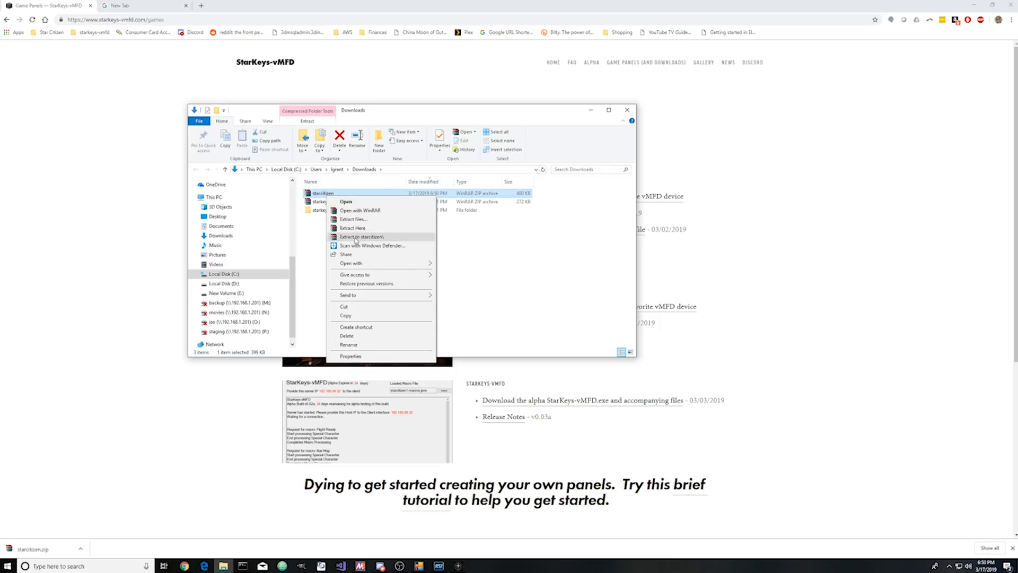
left_click(360, 236)
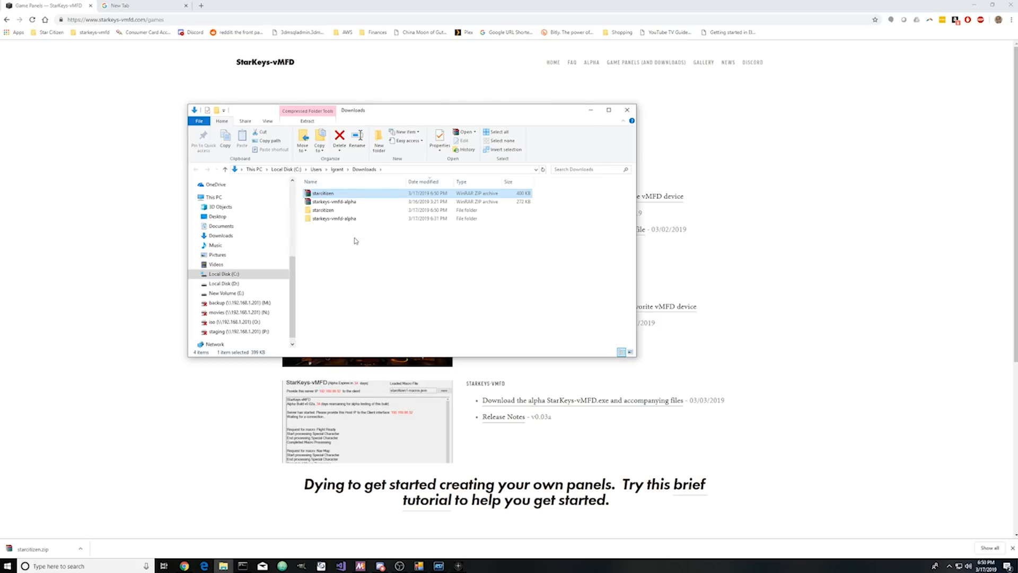
Open the extracted starcitizen folder and its inner starcitizen folder of panel files.
double_click(323, 210)
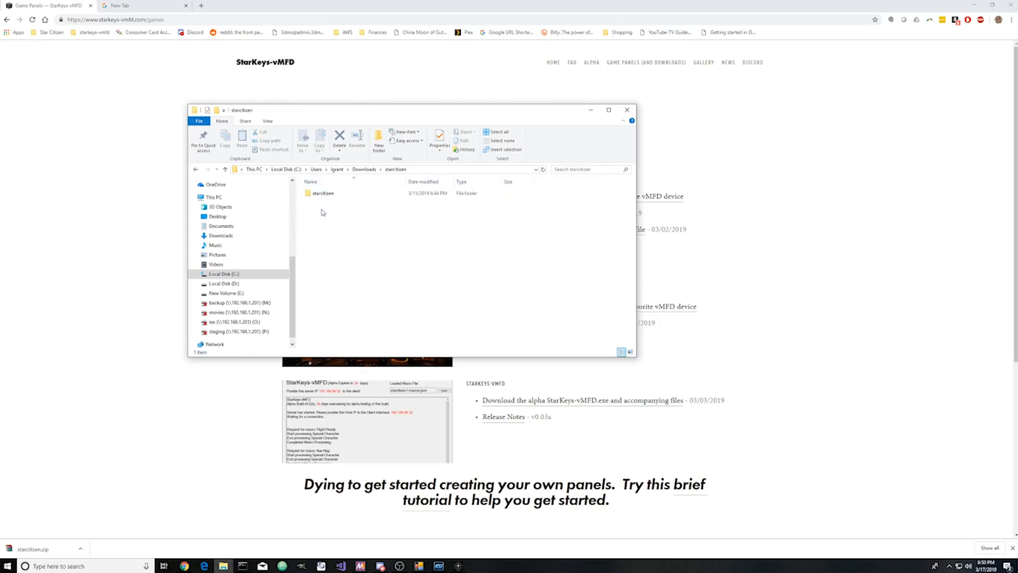
double_click(321, 193)
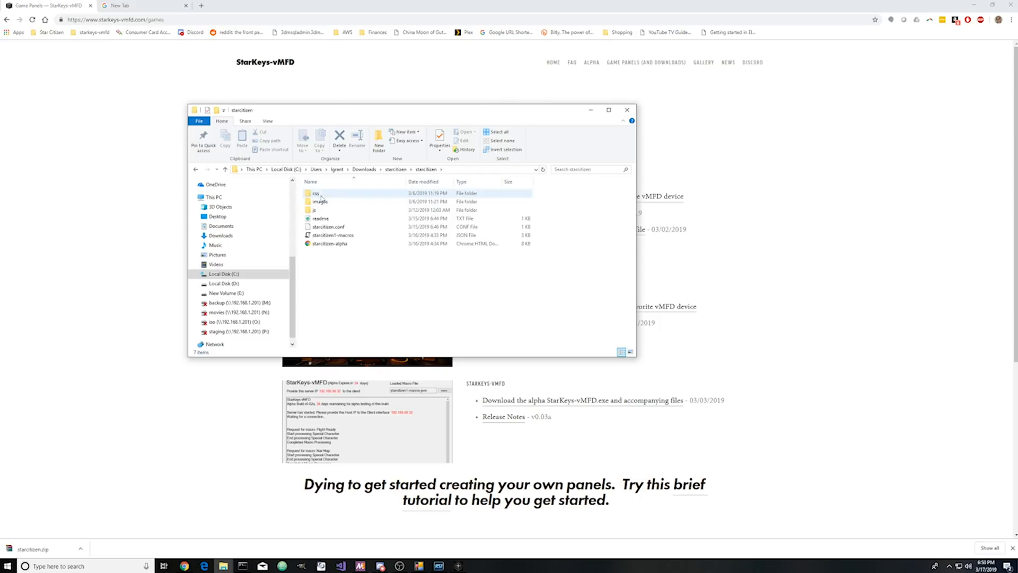
left_click(358, 304)
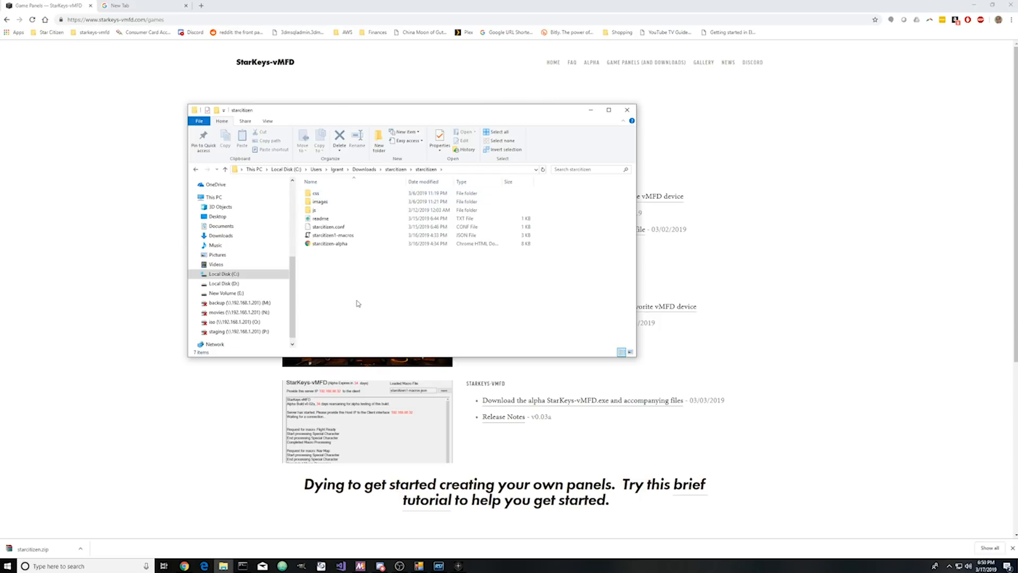